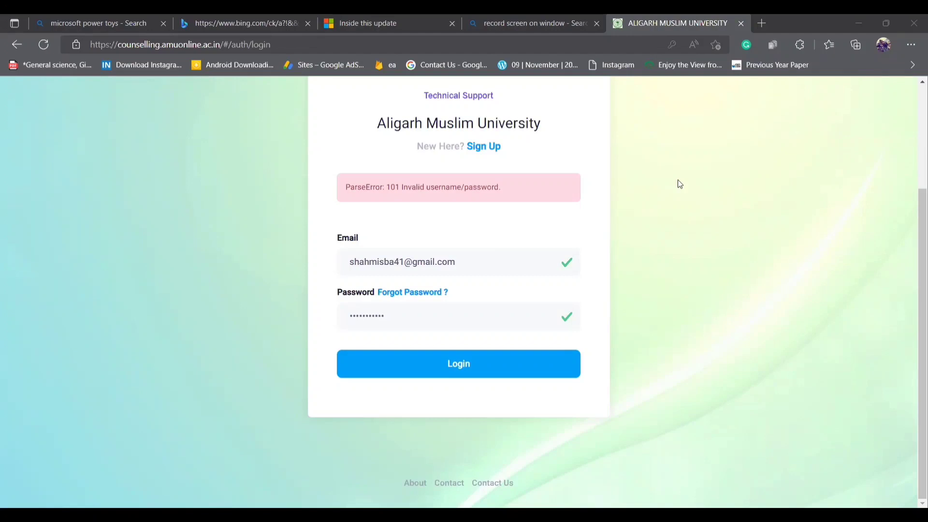
# Log in to the counselling portal to reach the dashboard with the B.A. (Hons.) application.
pyautogui.click(458, 364)
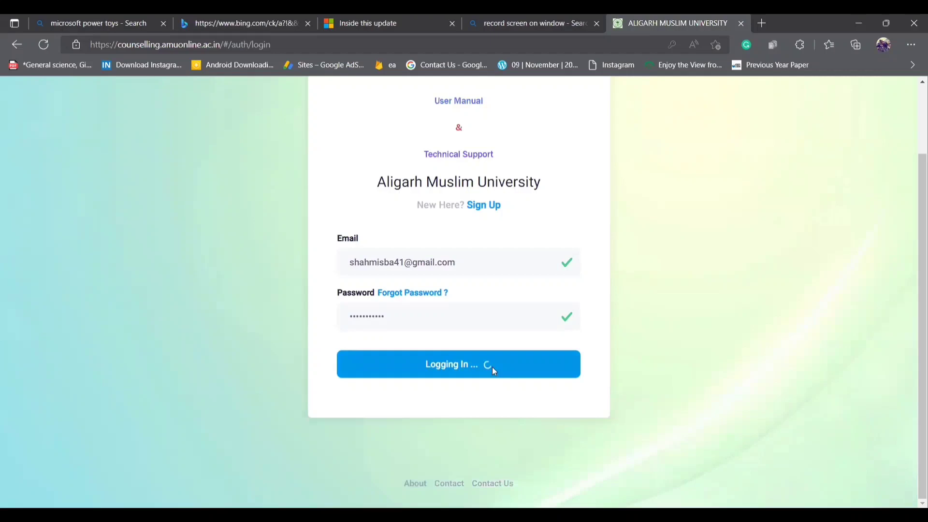
pyautogui.click(459, 365)
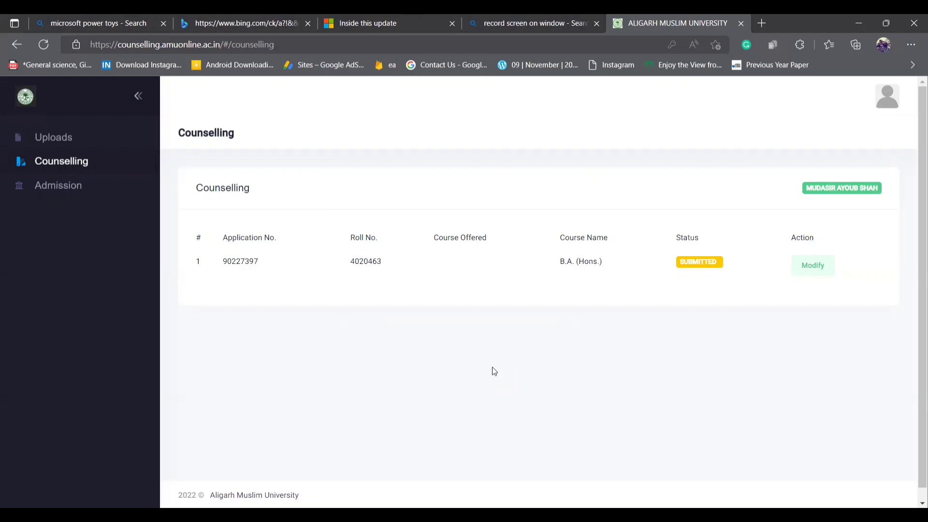
pyautogui.moveTo(608, 369)
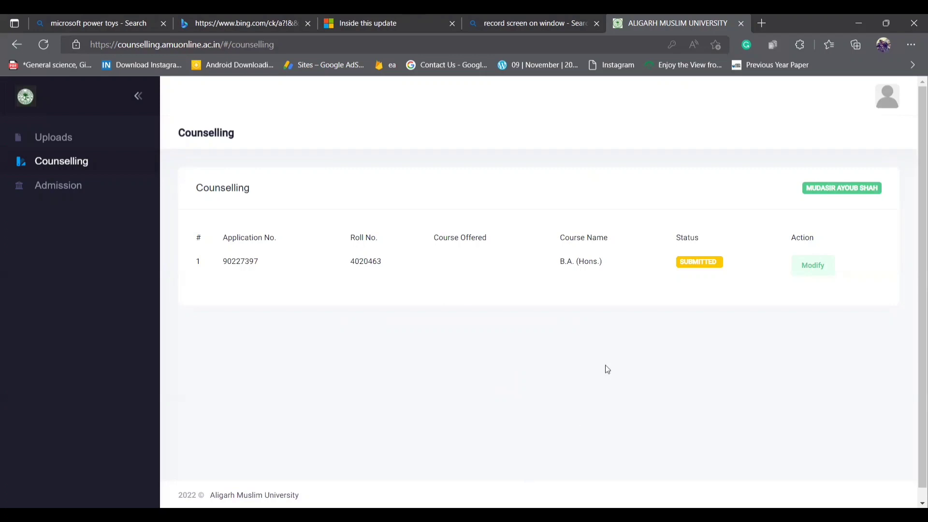
pyautogui.moveTo(674, 322)
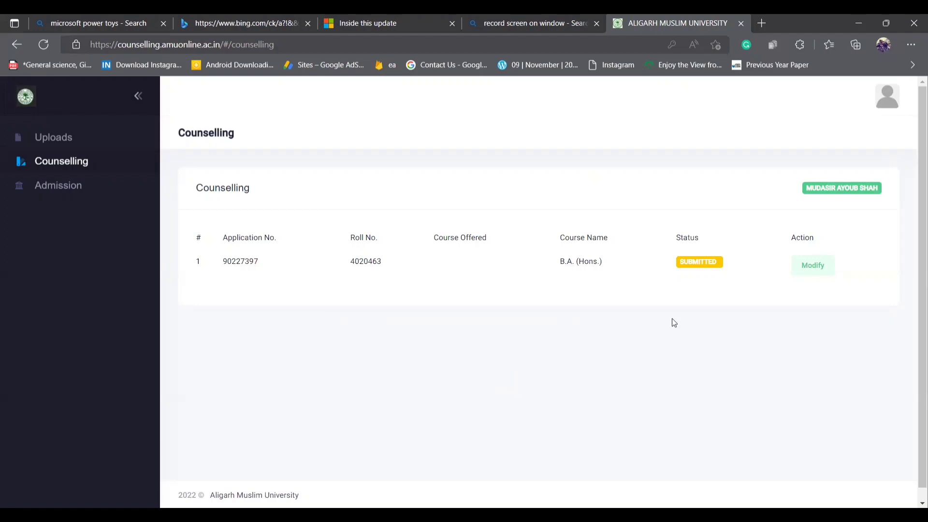
pyautogui.moveTo(808, 272)
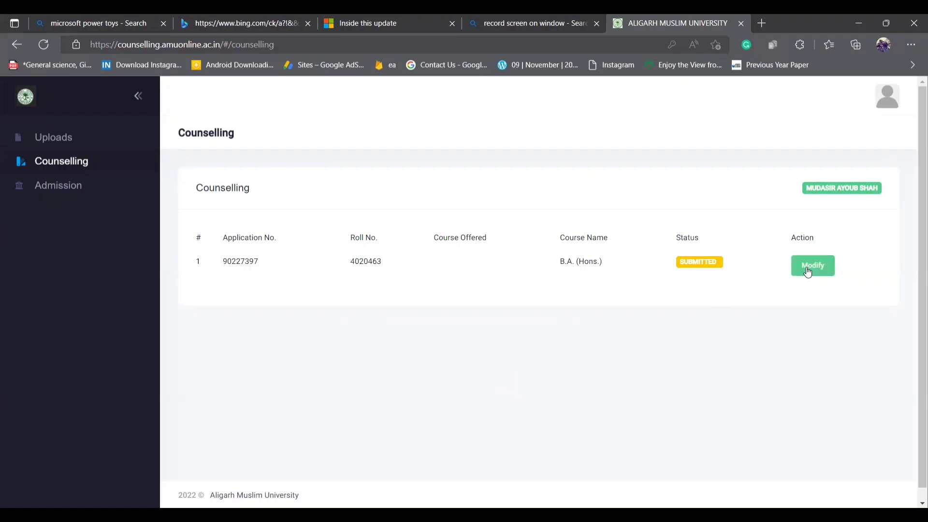
# Modify the application and scroll down to the Confirmed and Offered Choice lists.
pyautogui.click(813, 265)
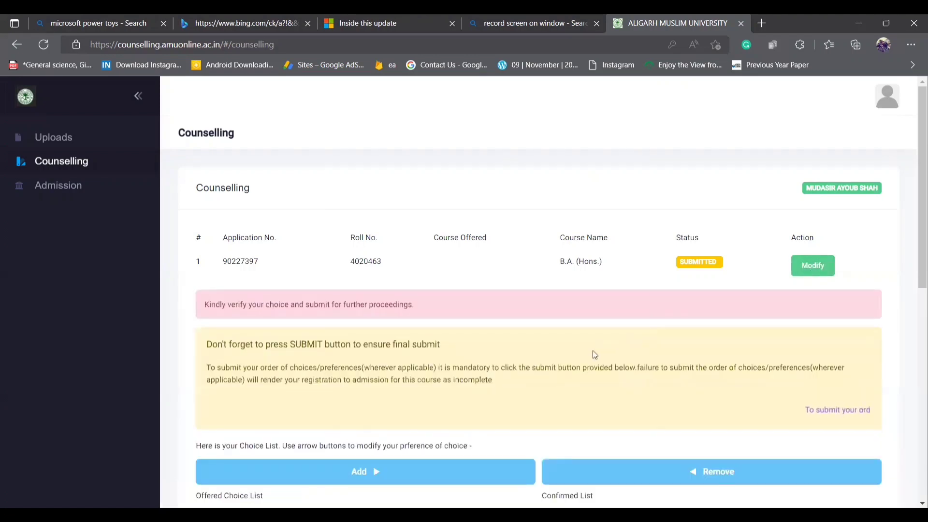
pyautogui.scroll(-3)
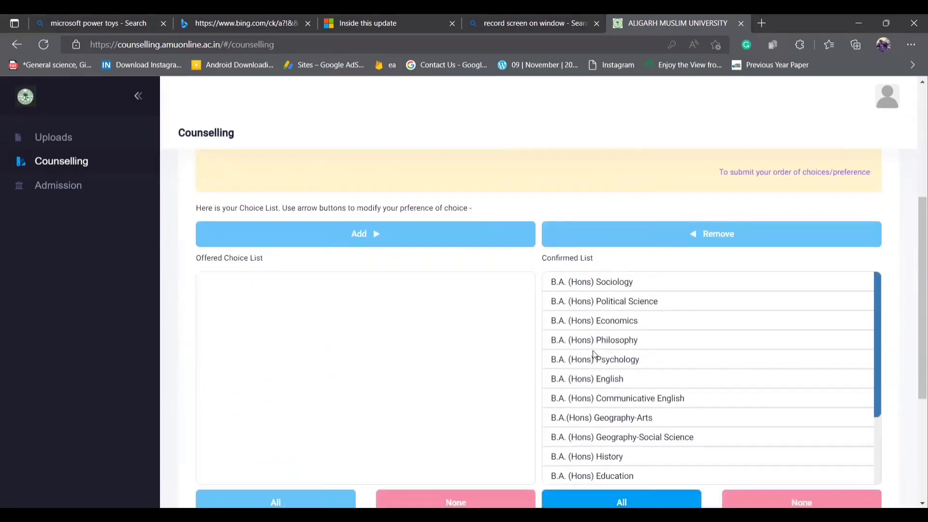
pyautogui.scroll(-3)
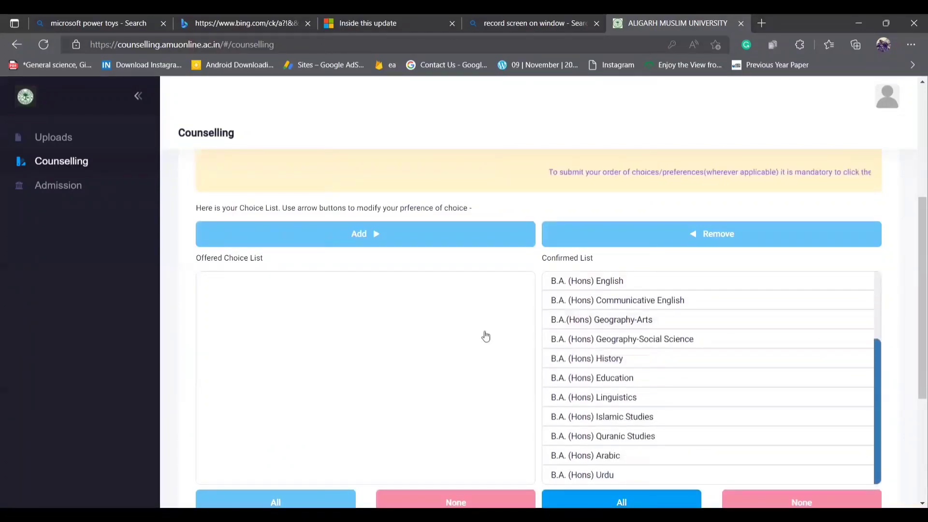
pyautogui.scroll(-3)
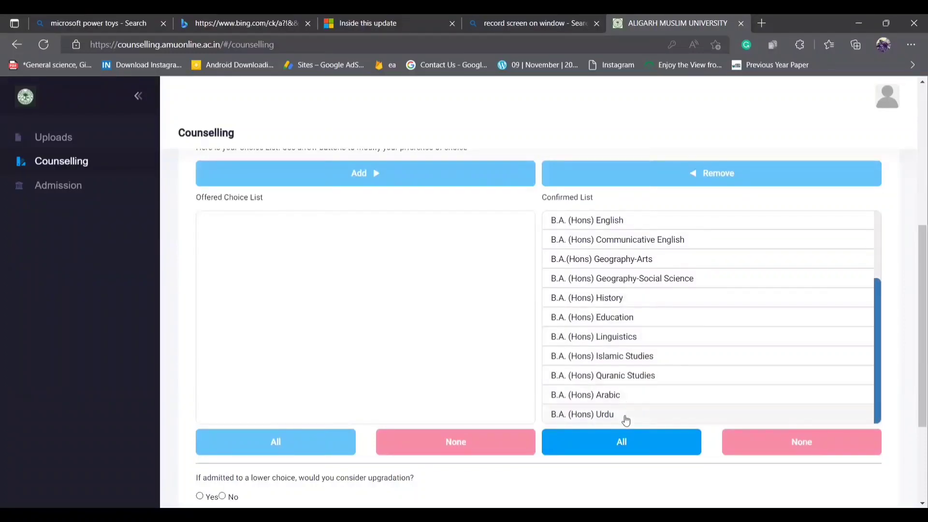
pyautogui.moveTo(609, 183)
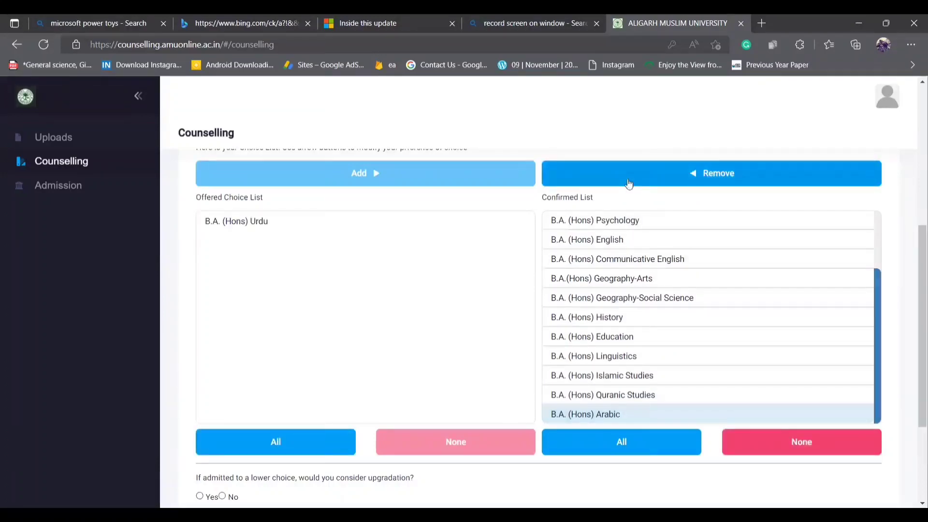
# Remove B.A. (Hons) Arabic from the Confirmed List into the offered choices.
pyautogui.click(711, 173)
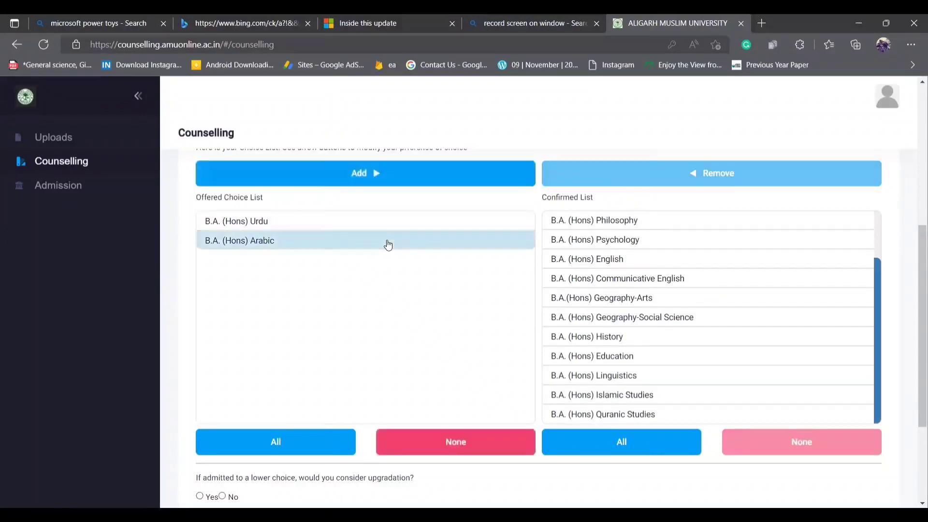
pyautogui.moveTo(437, 230)
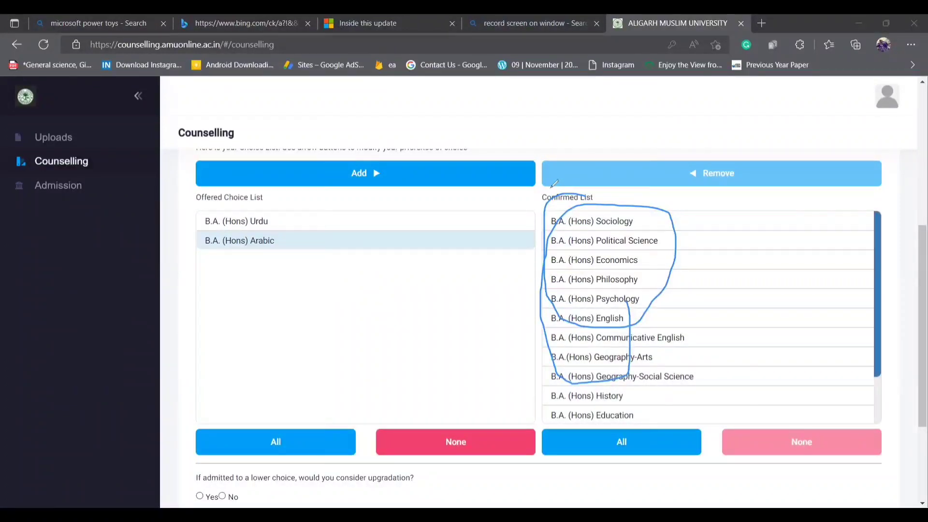
pyautogui.moveTo(766, 177)
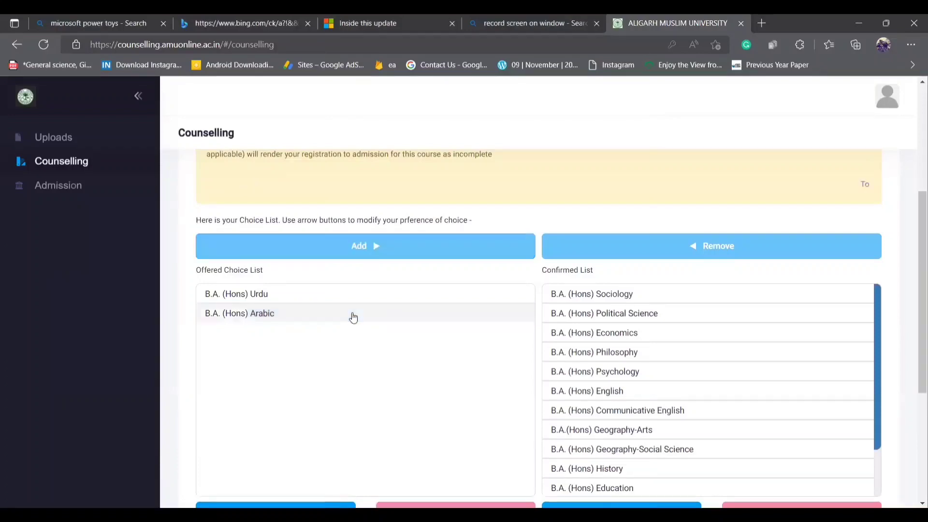
# Add B.A. (Hons) Arabic from the Offered Choice List back to the Confirmed List.
pyautogui.click(239, 313)
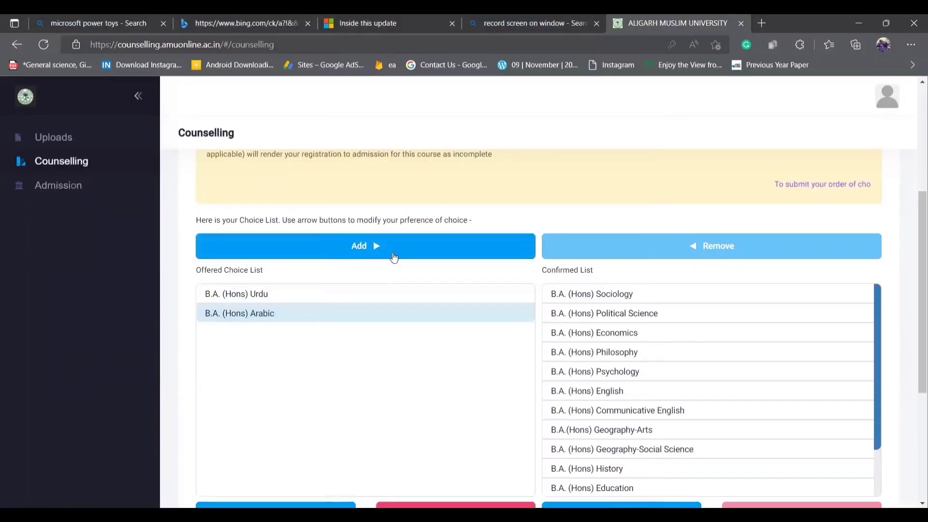
pyautogui.click(365, 246)
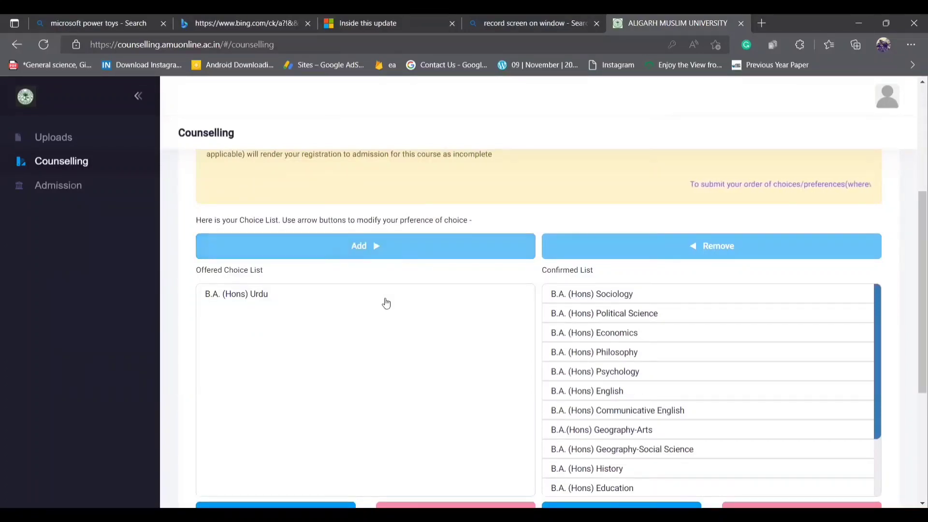